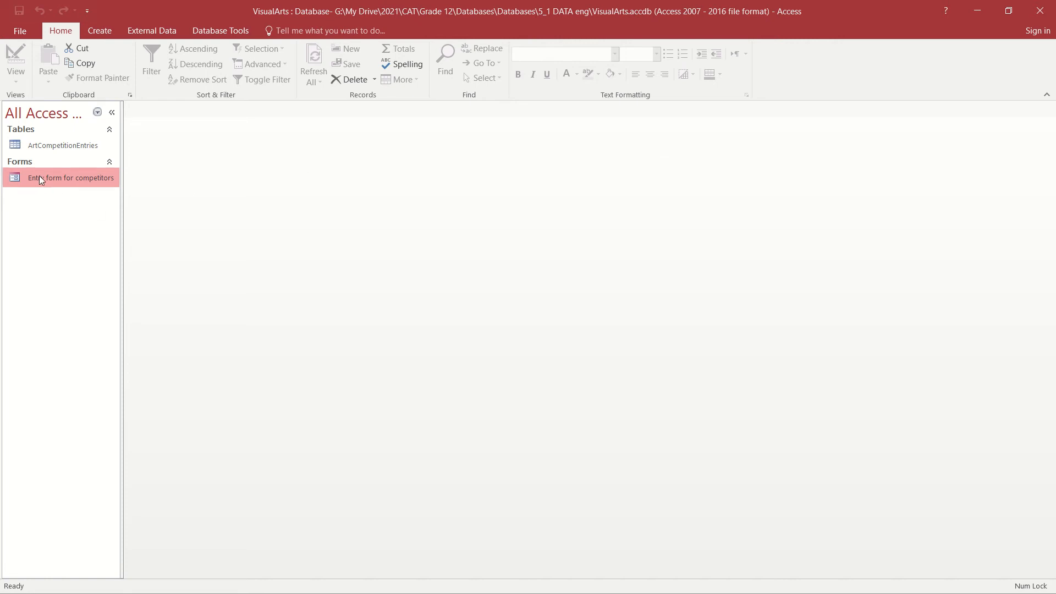
- Open the 'Entry form for competitors' and switch it to Design View
double_click(70, 177)
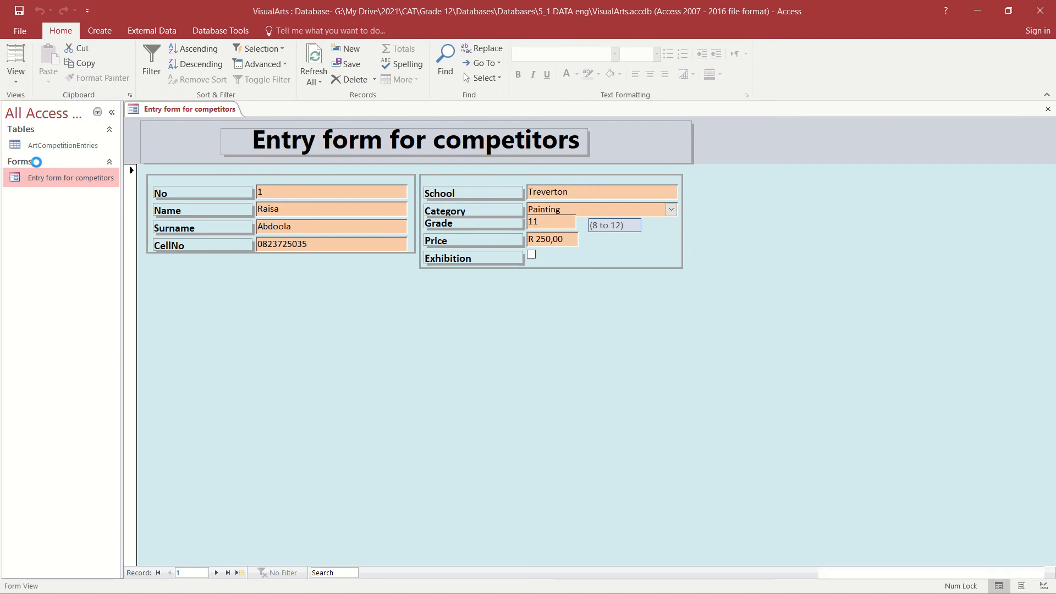
click(15, 59)
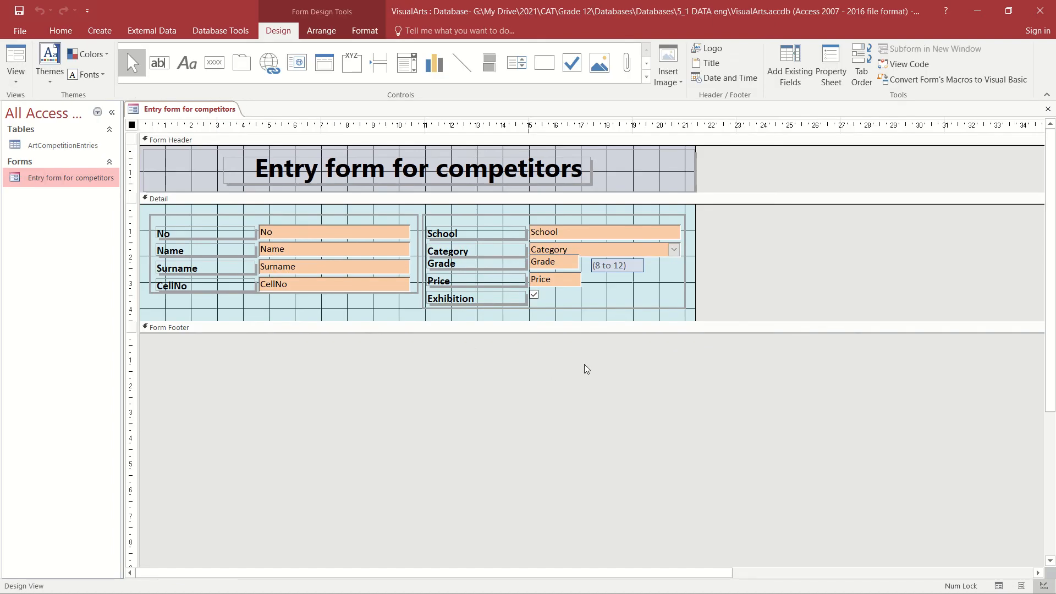
mouse_move(626, 228)
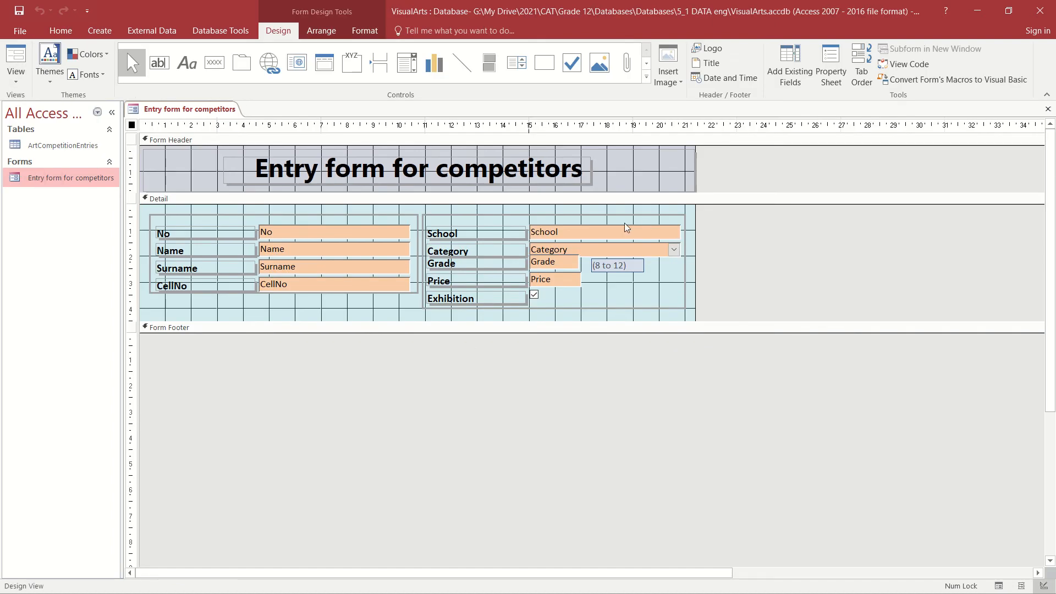
mouse_move(580, 236)
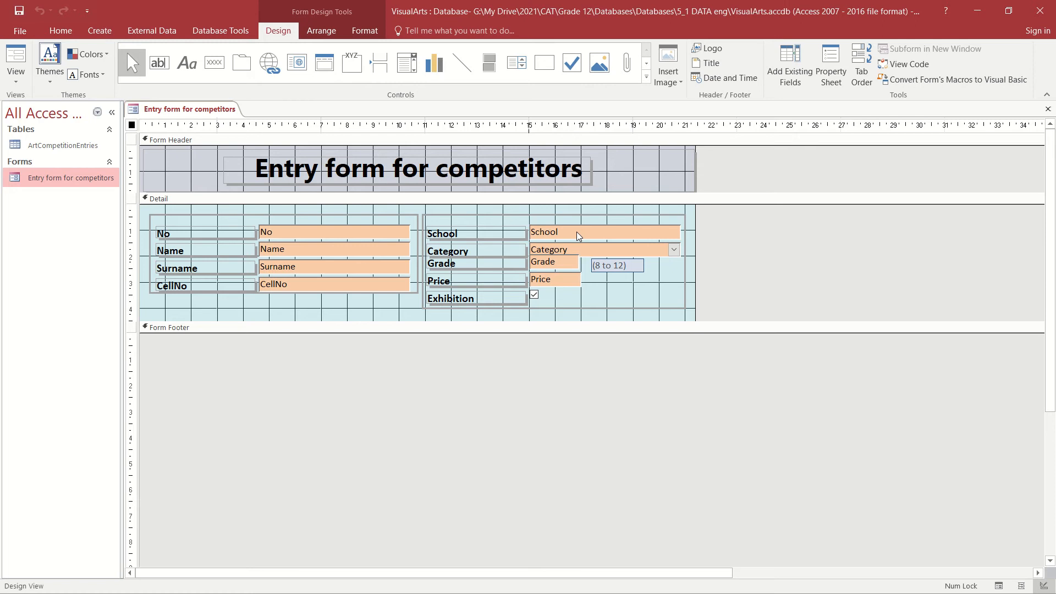
- Change the School text box to a Combo Box through its right-click Change To menu
click(604, 232)
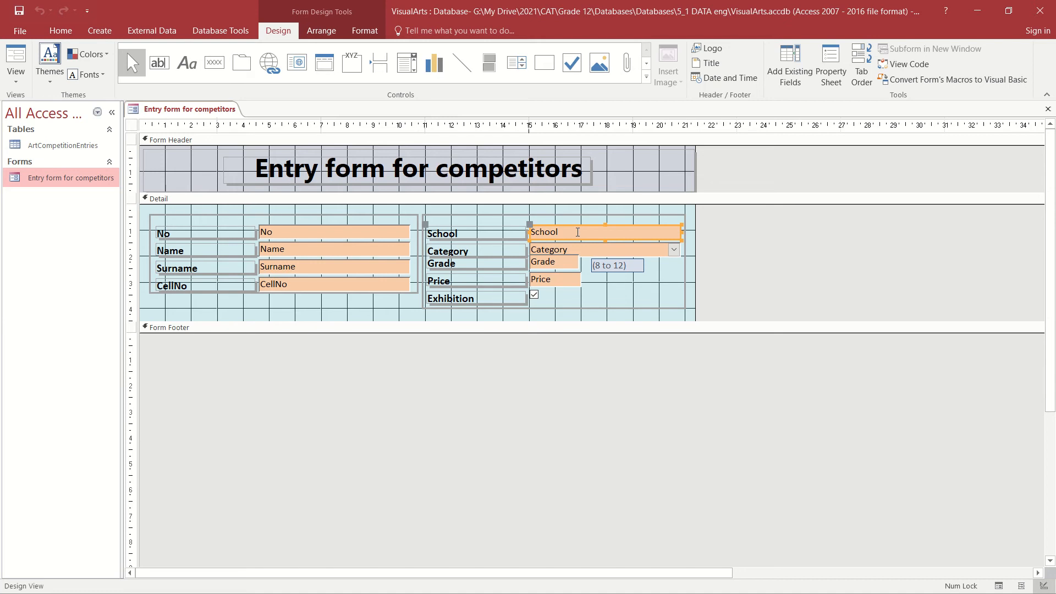
right_click(576, 231)
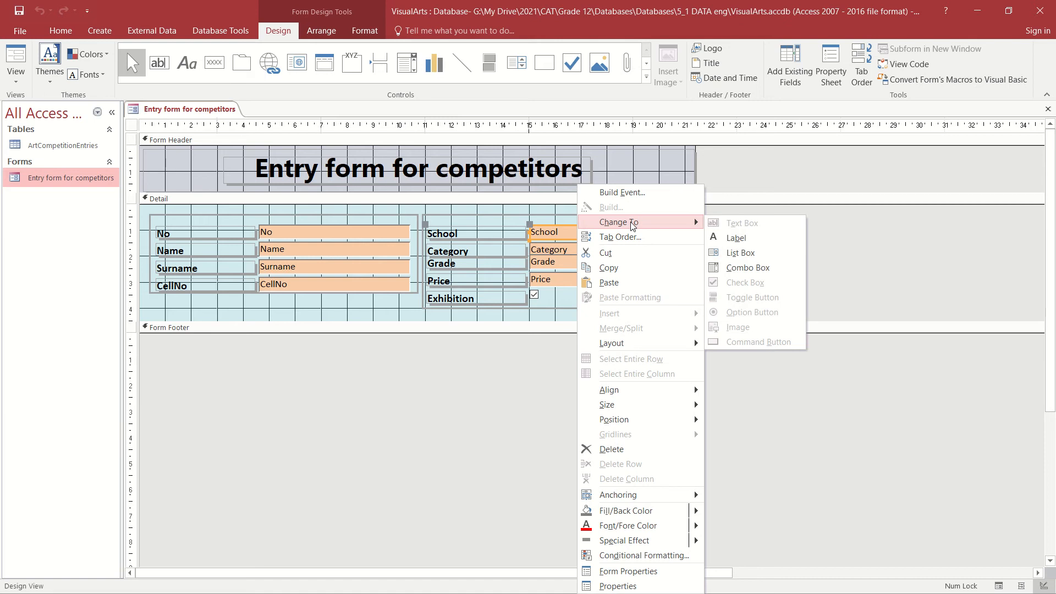
mouse_move(741, 252)
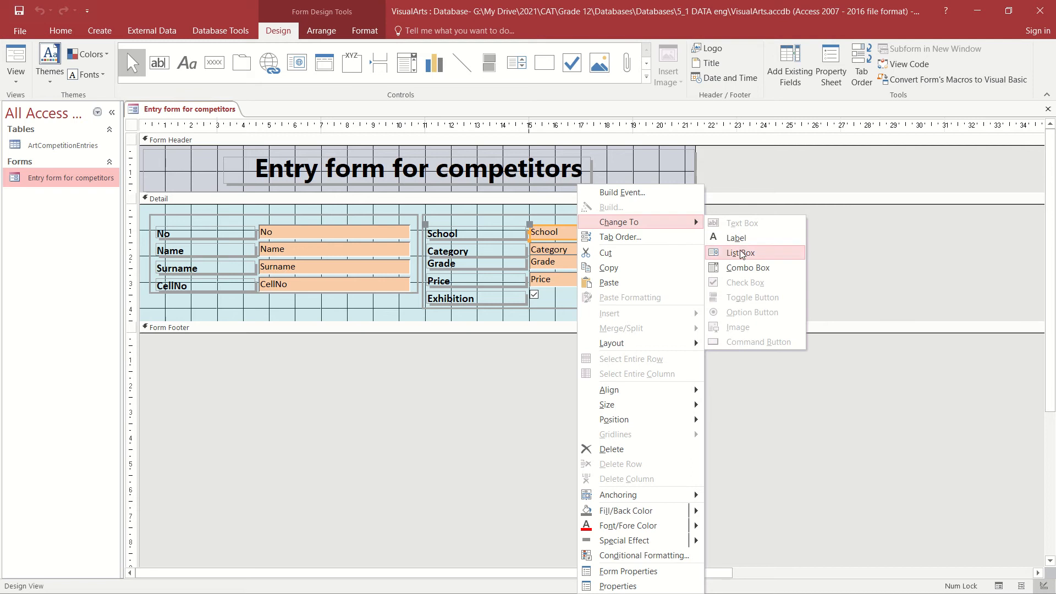
mouse_move(747, 267)
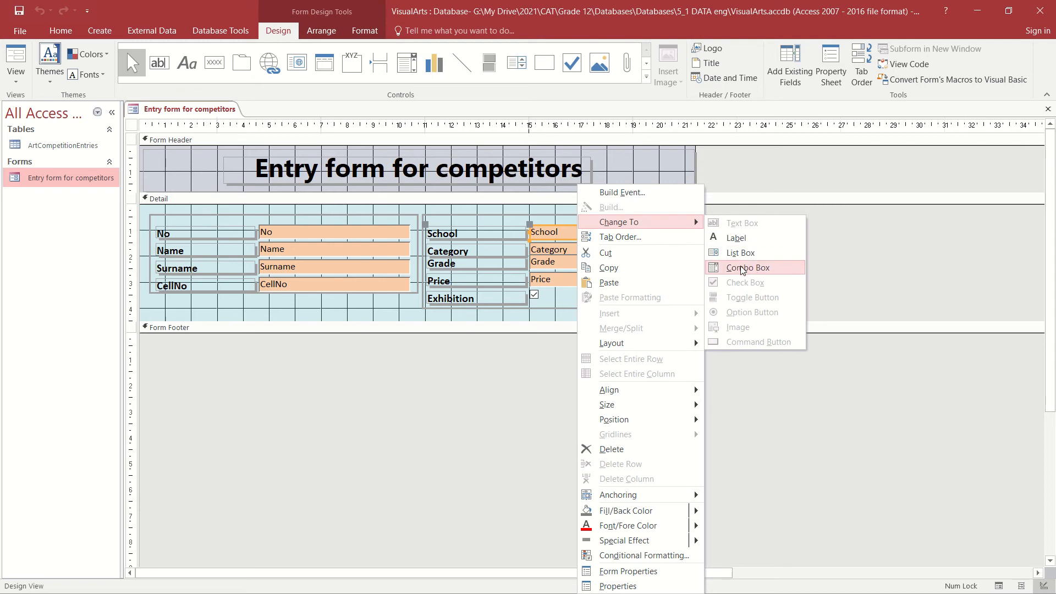
click(747, 267)
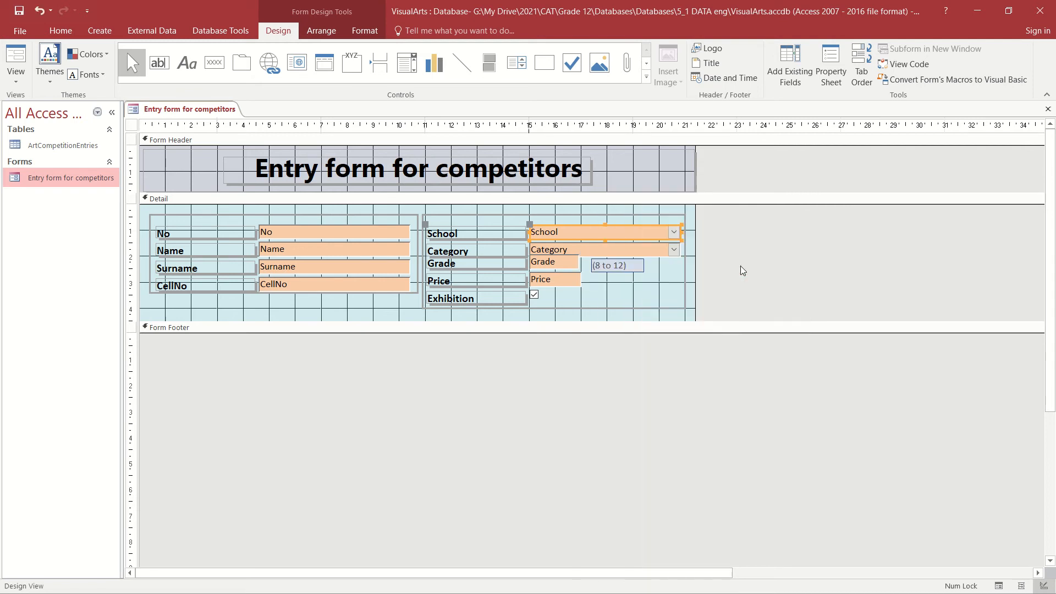
mouse_move(637, 206)
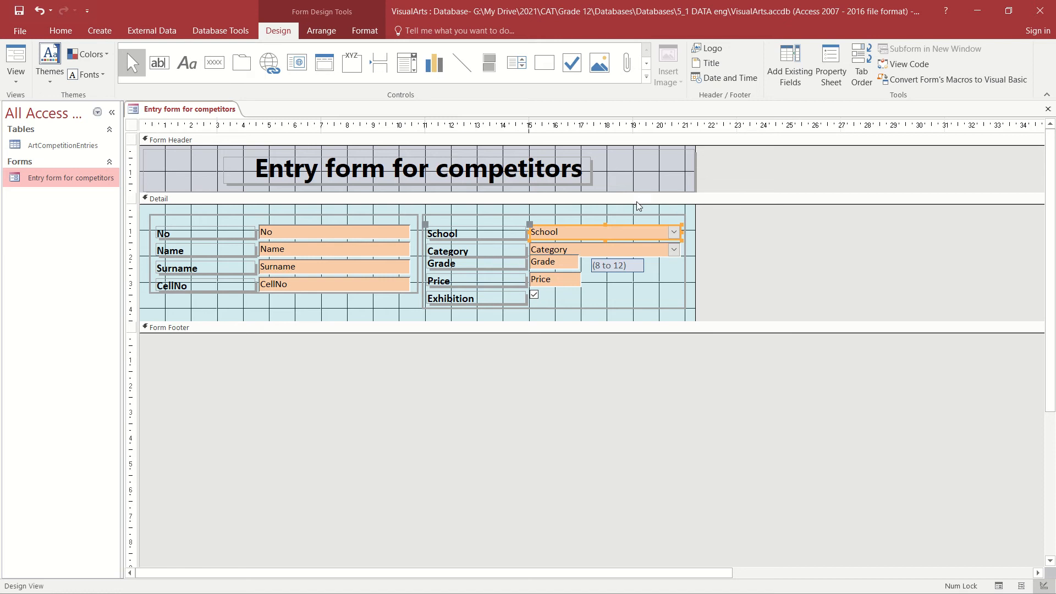
mouse_move(529, 237)
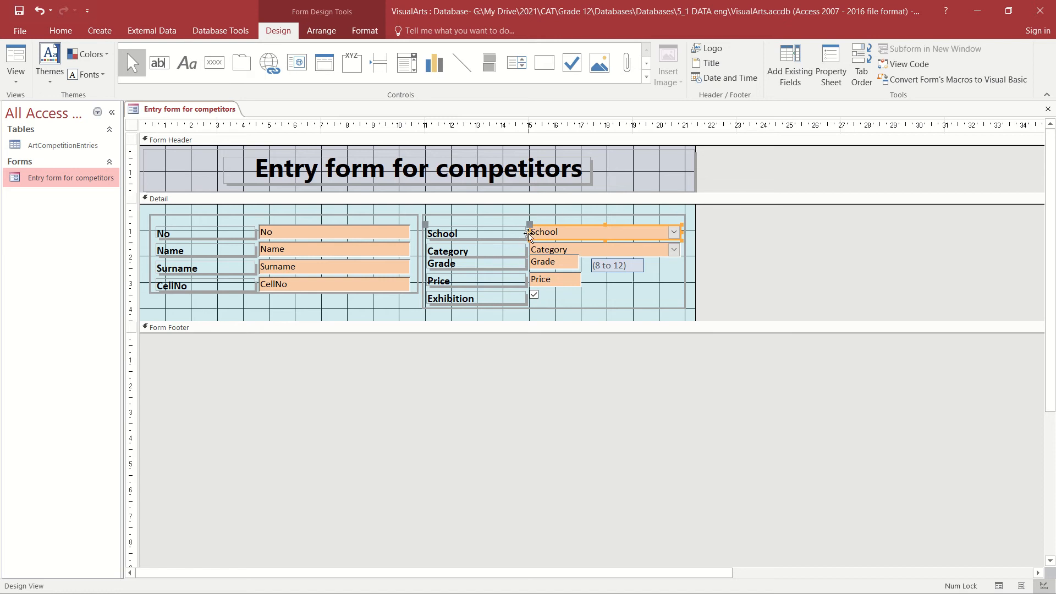
mouse_move(675, 234)
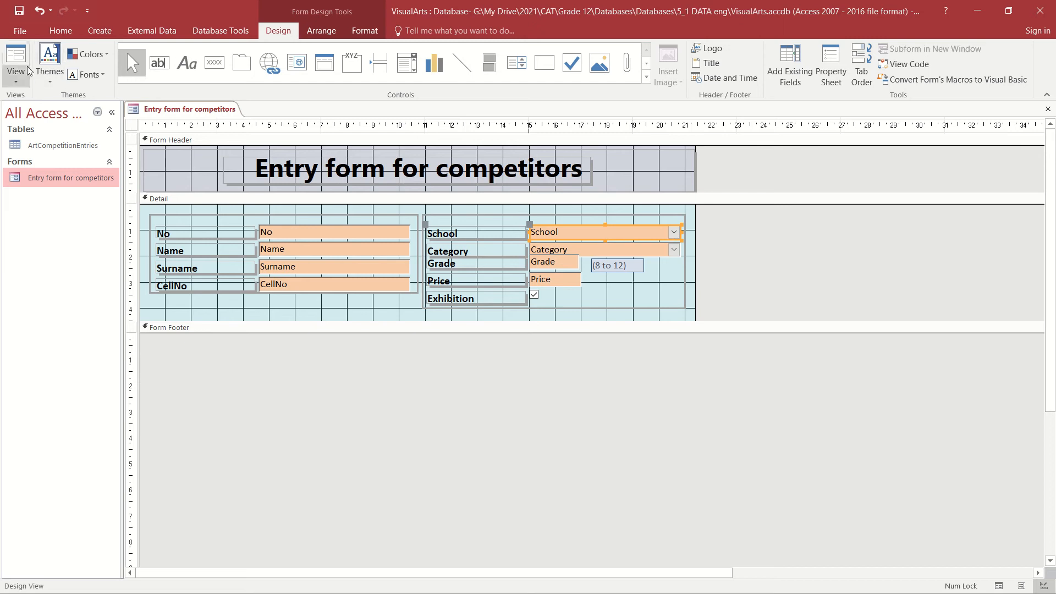
mouse_move(14, 58)
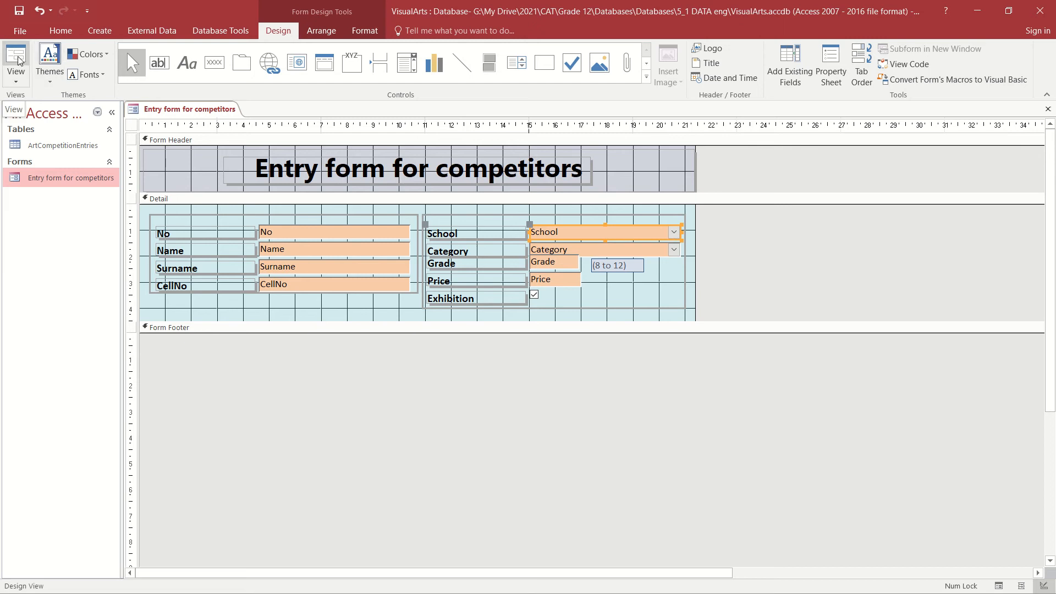
click(15, 61)
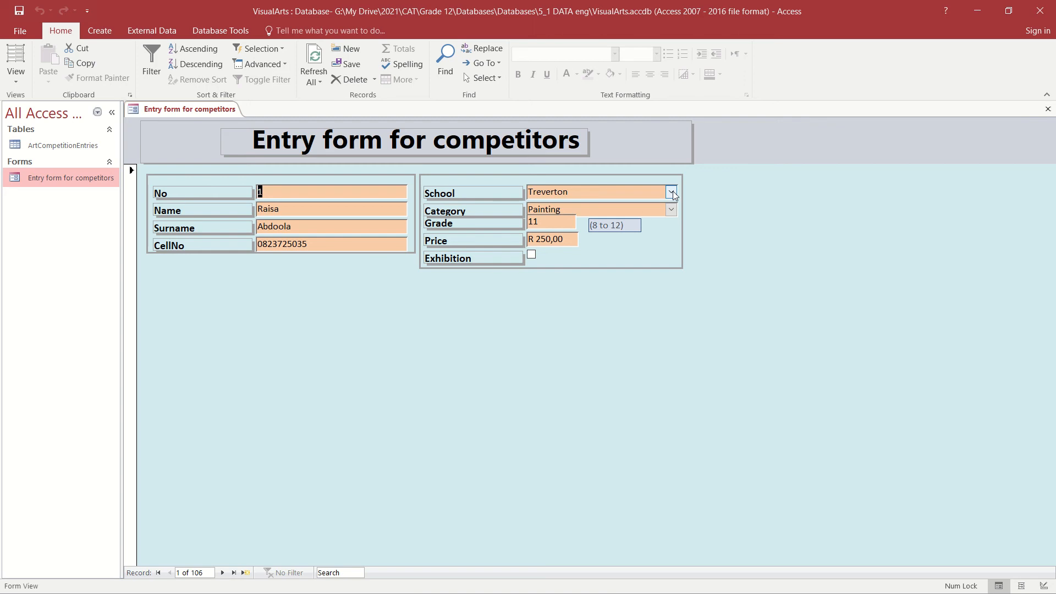
click(669, 192)
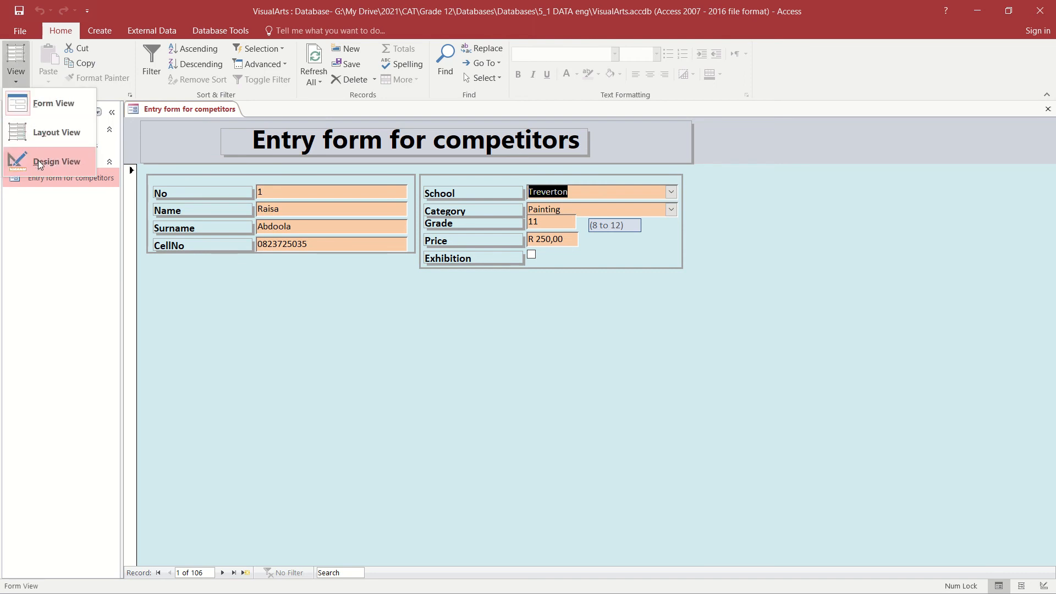
click(56, 161)
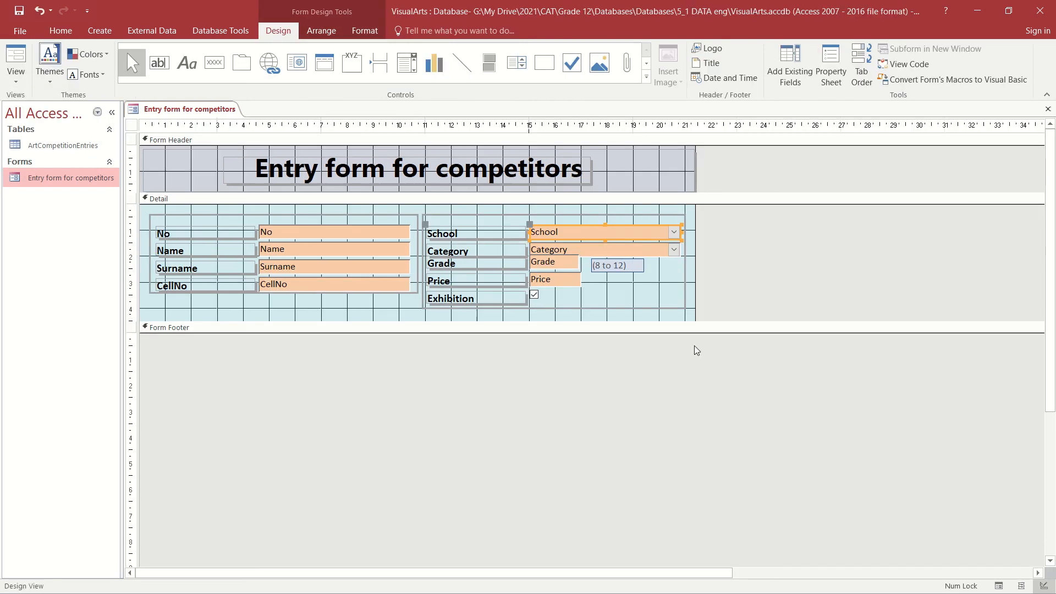
mouse_move(691, 350)
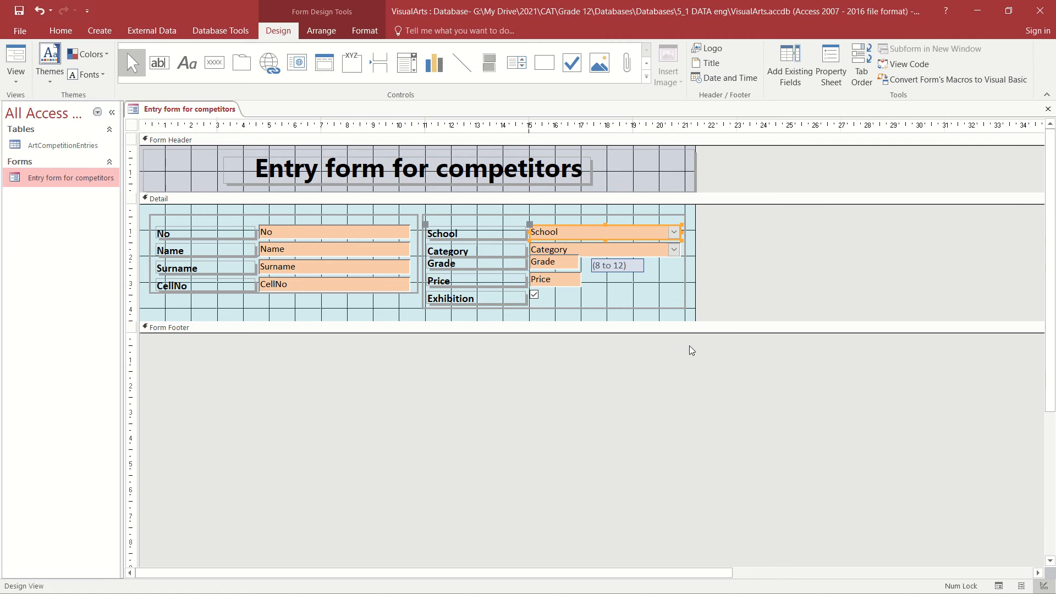
mouse_move(802, 76)
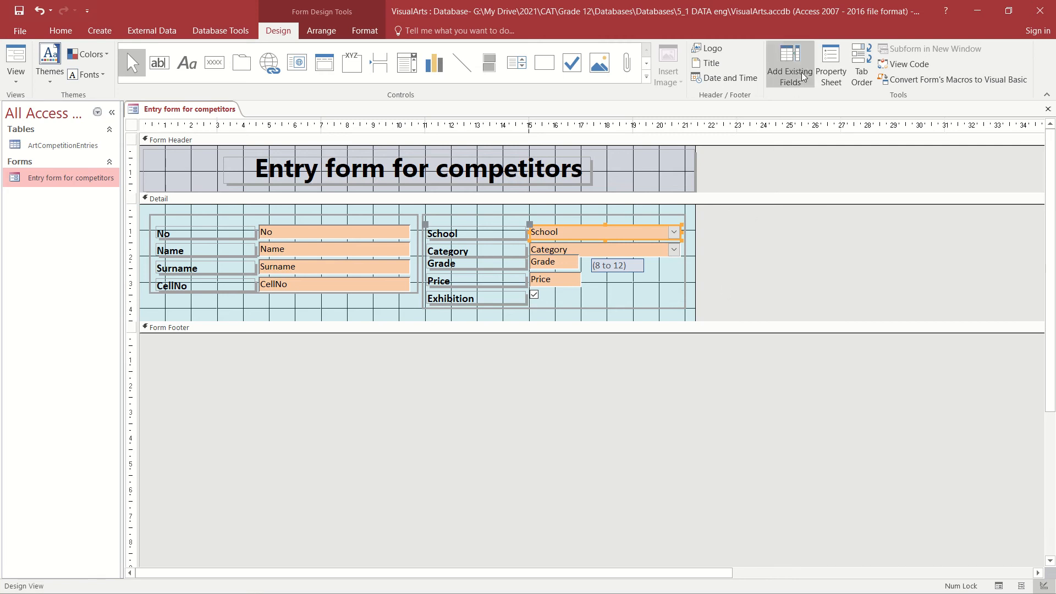
mouse_move(830, 64)
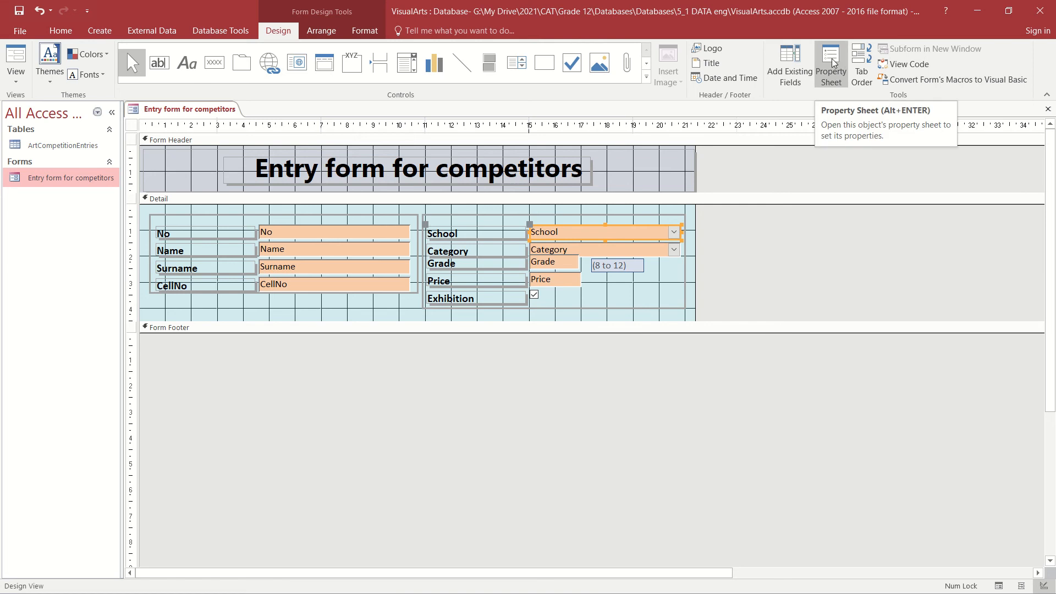
- Set the School combo box's Row Source Type to Value List in the Property Sheet
click(829, 64)
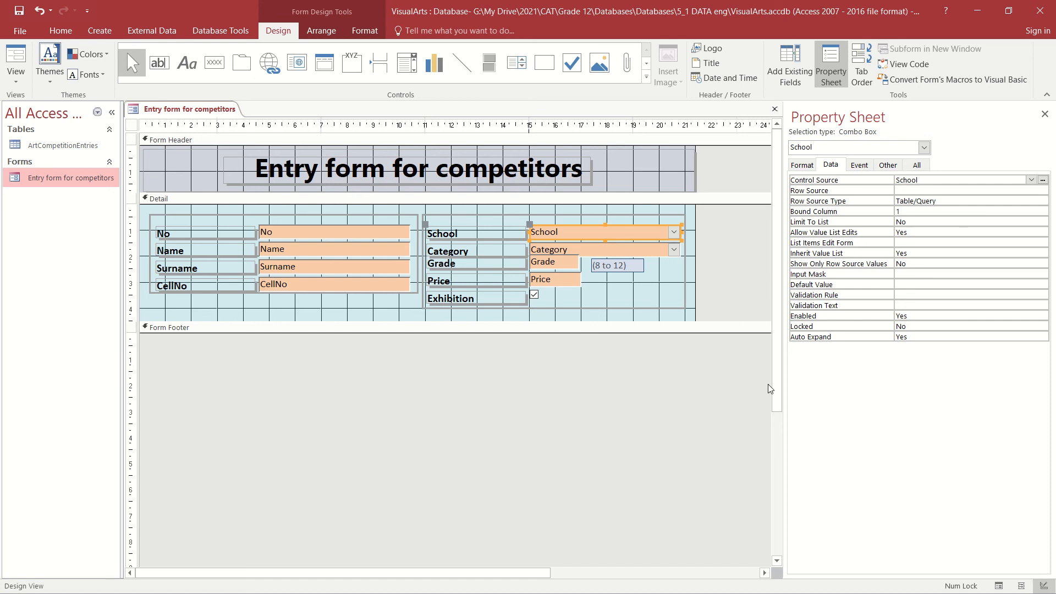
mouse_move(708, 392)
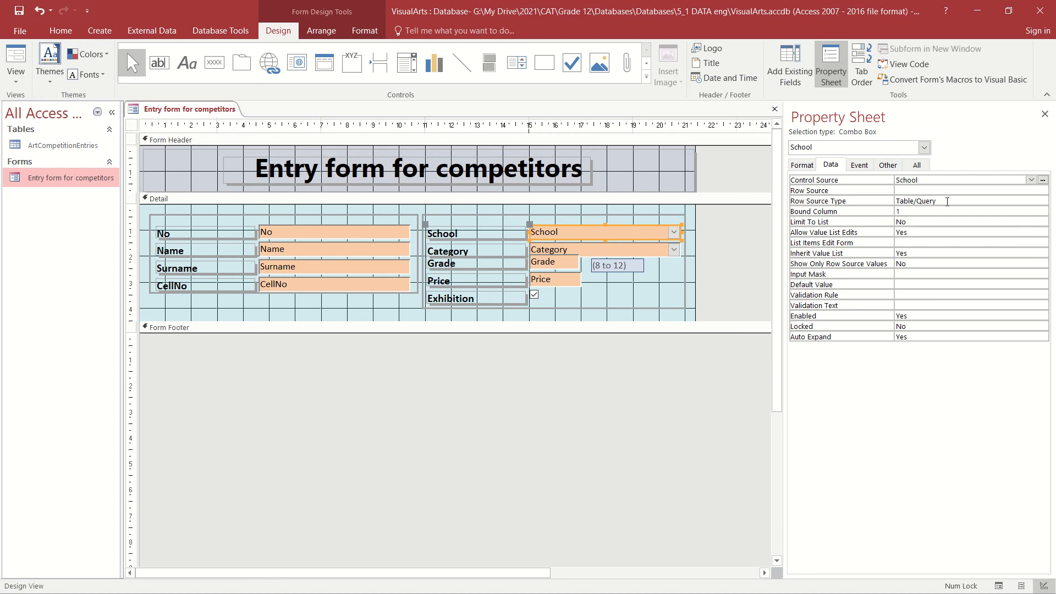
click(950, 200)
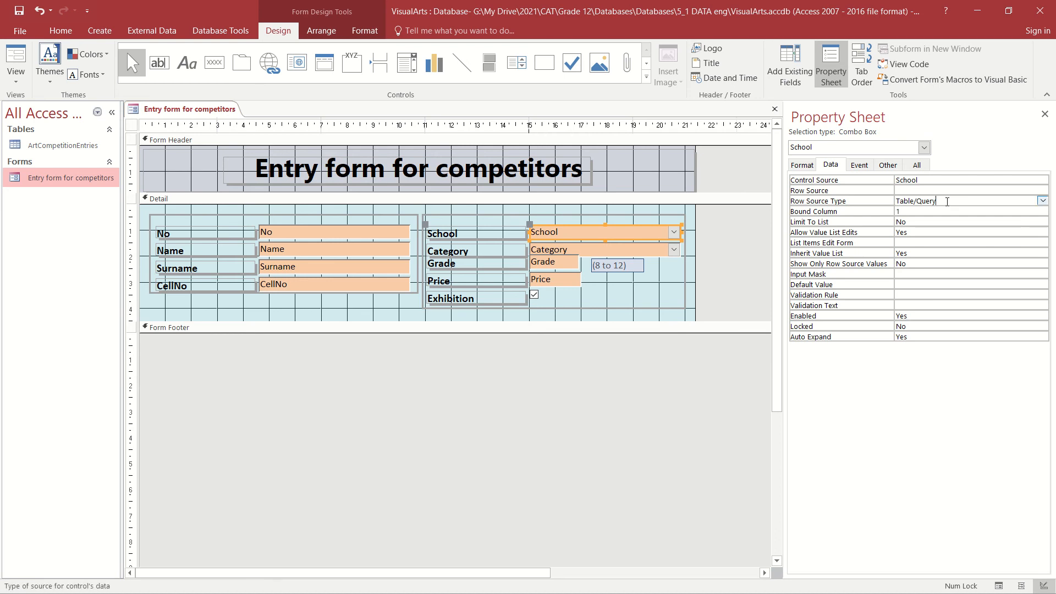
click(1043, 201)
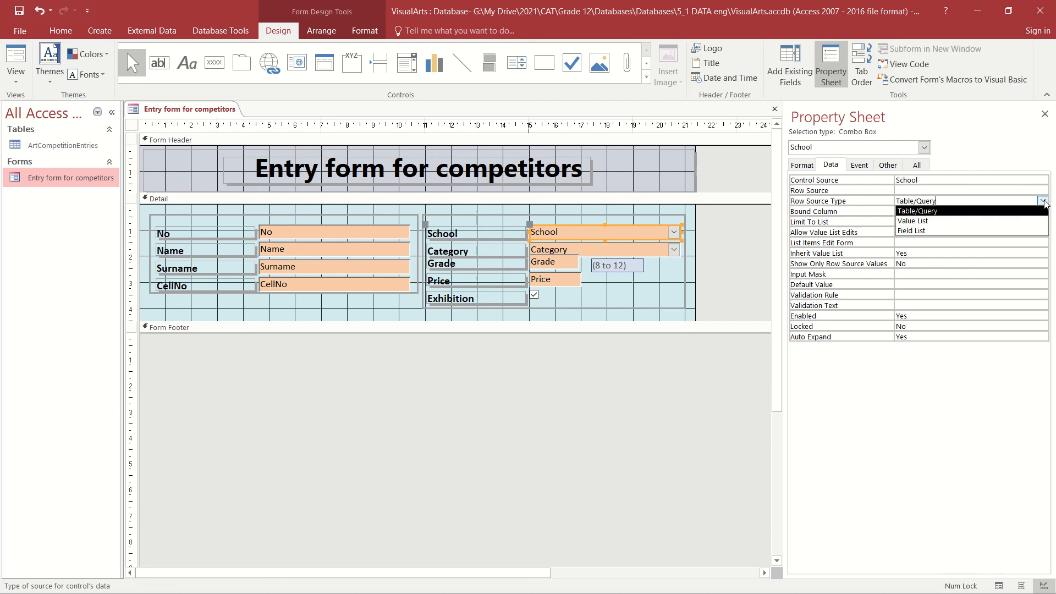
mouse_move(912, 221)
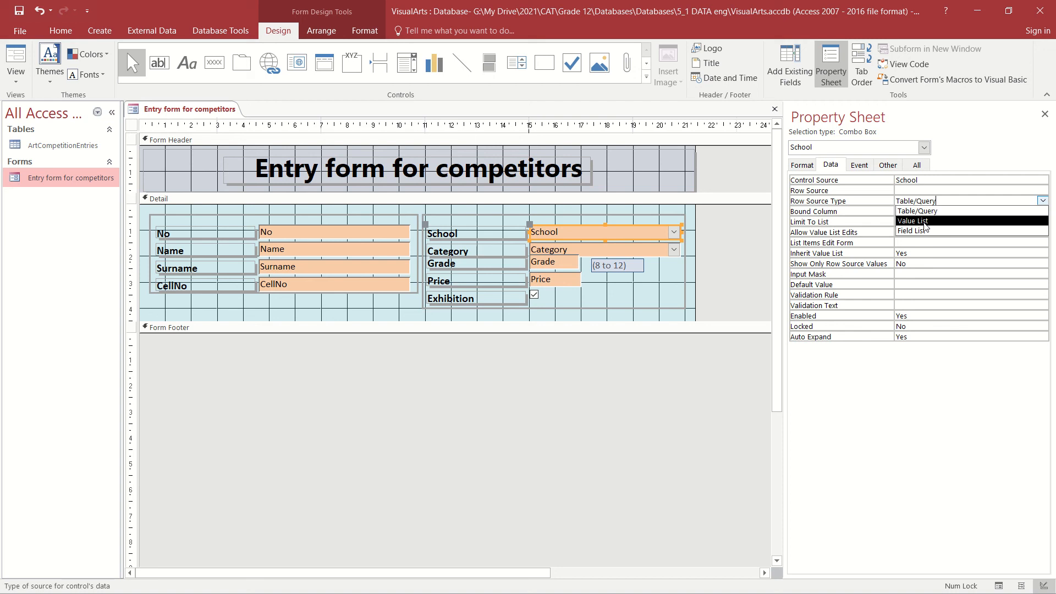
click(912, 221)
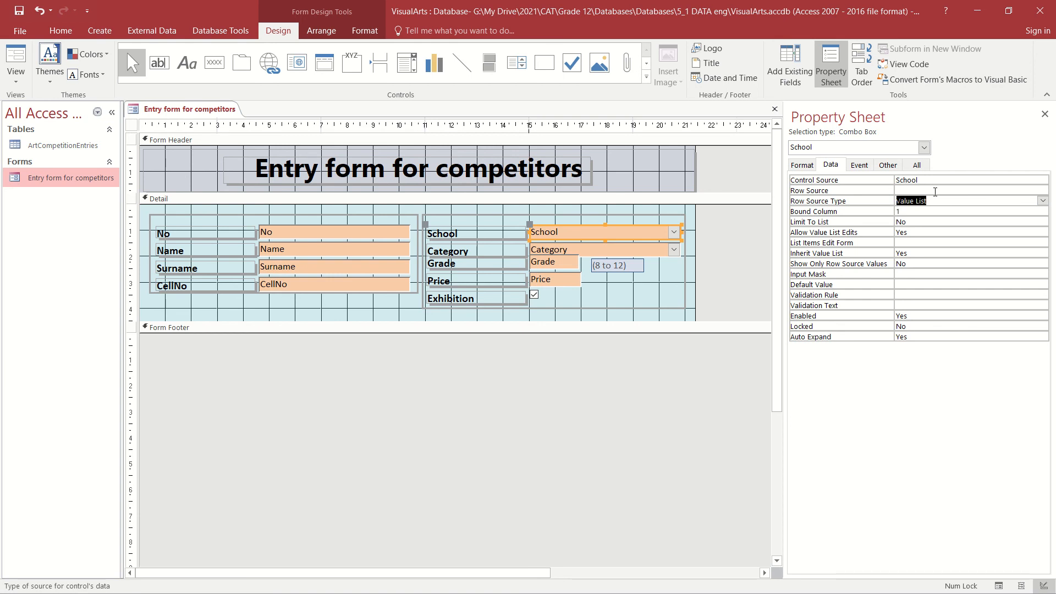
click(970, 190)
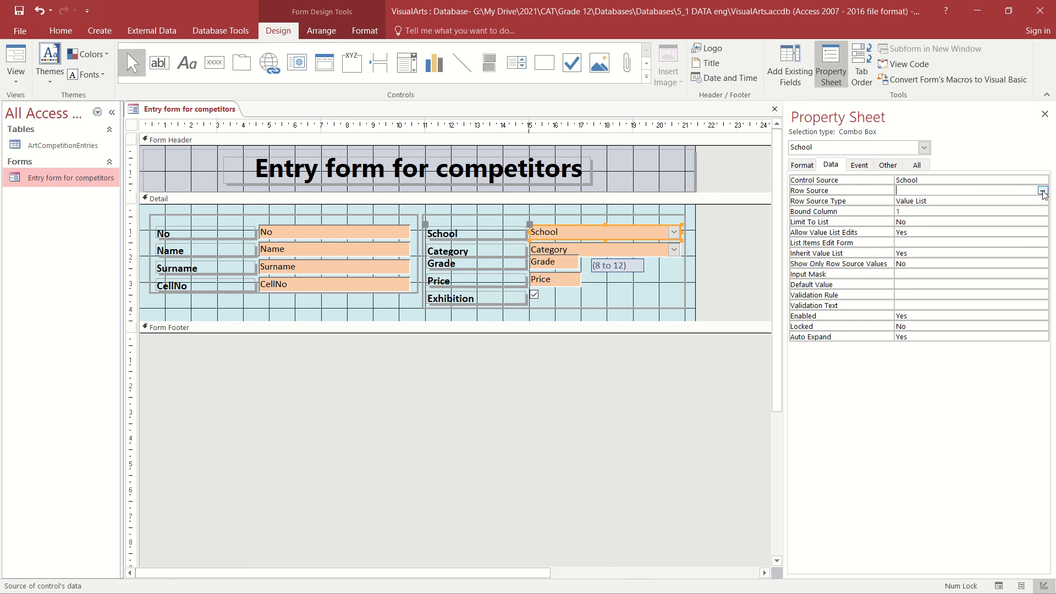
- Enter Treverton, Grace, Hilton, TWC and St Annes as the School list items
click(1043, 190)
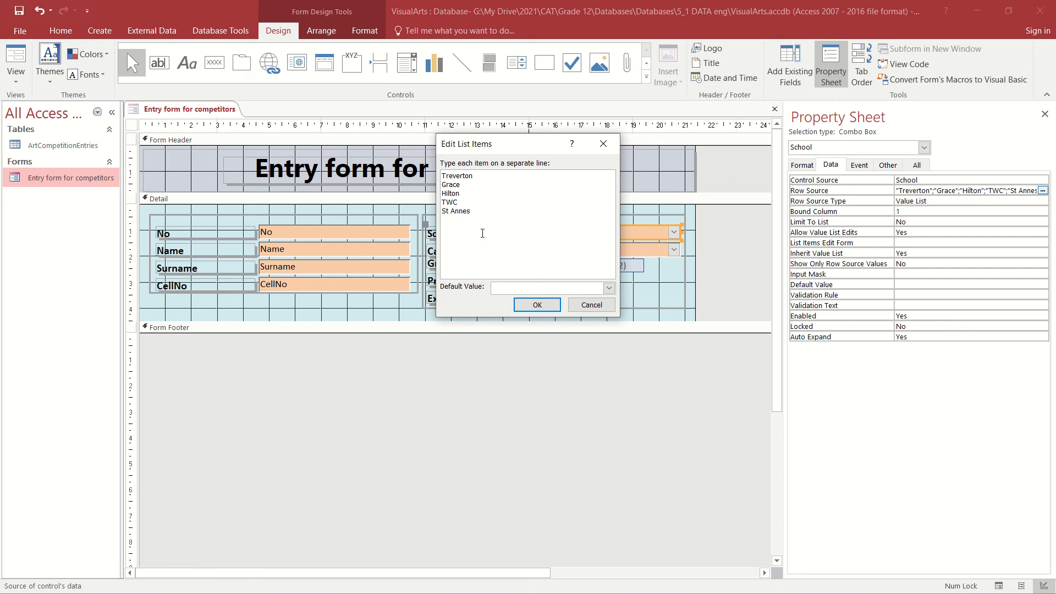
mouse_move(566, 263)
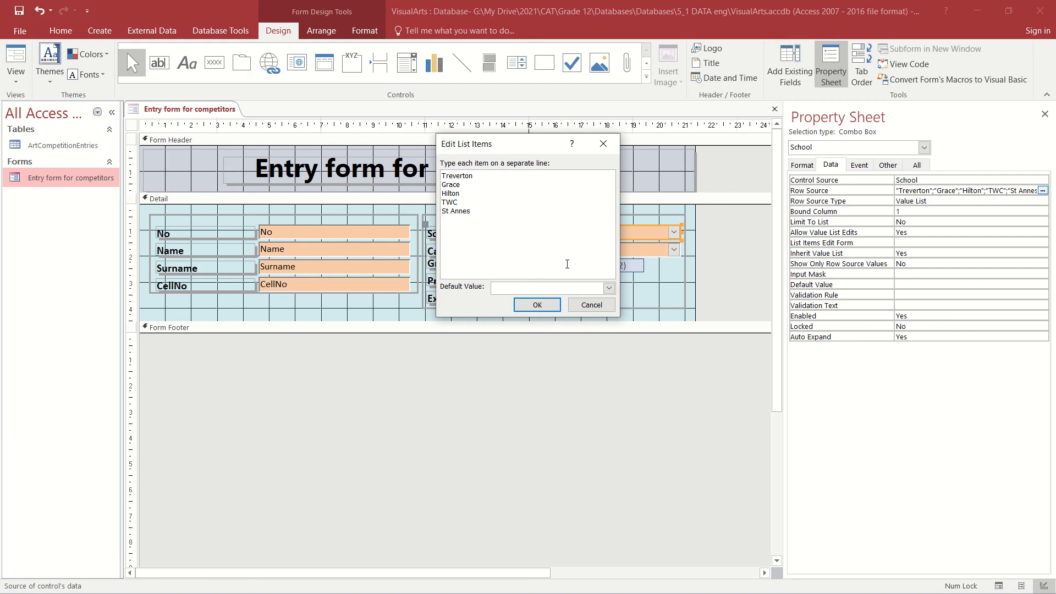
click(442, 220)
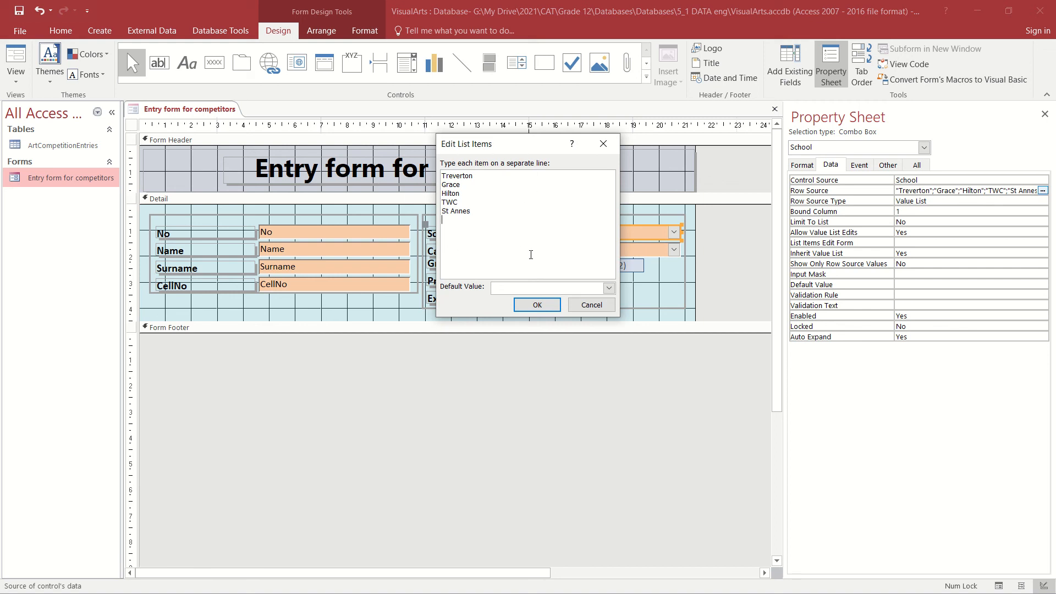
mouse_move(545, 305)
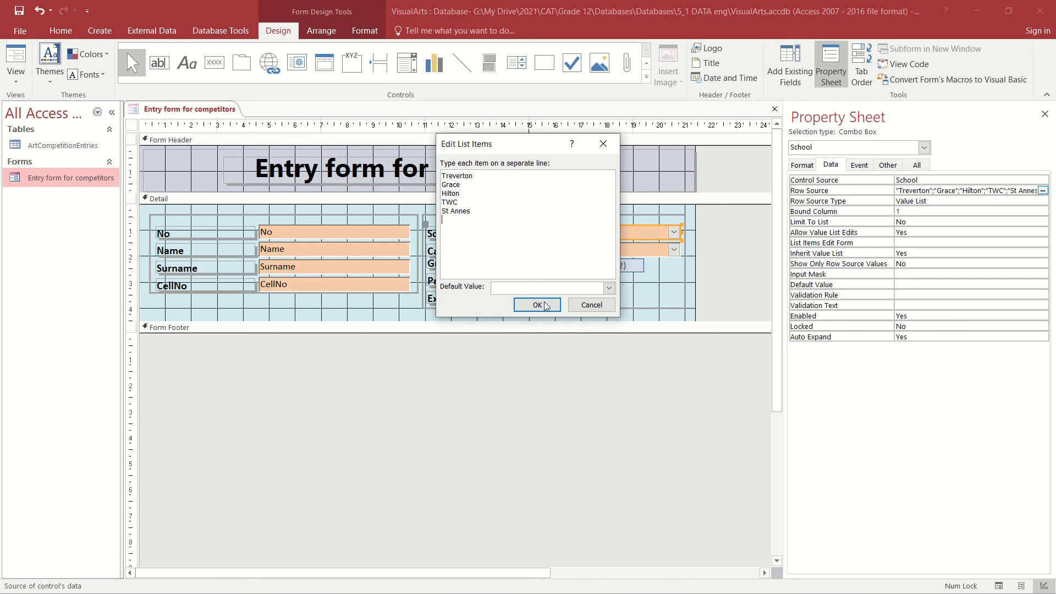
click(534, 304)
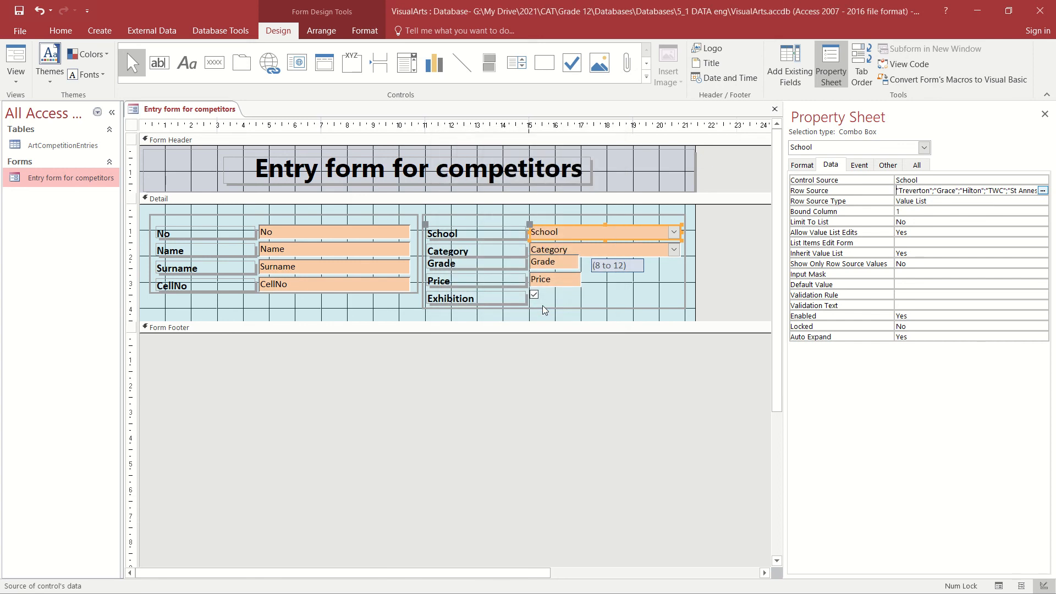
mouse_move(626, 242)
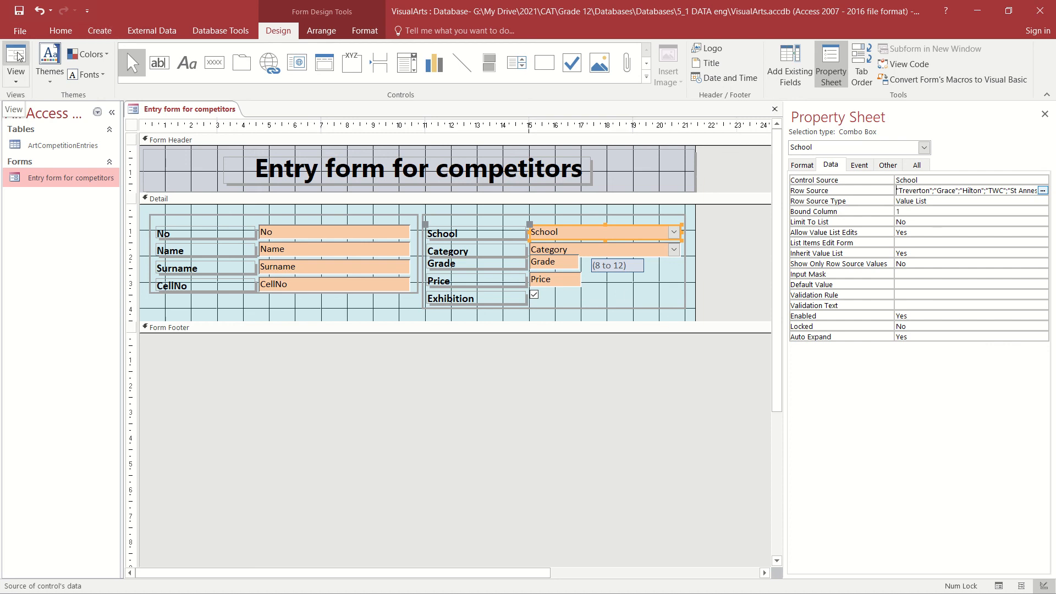
click(16, 61)
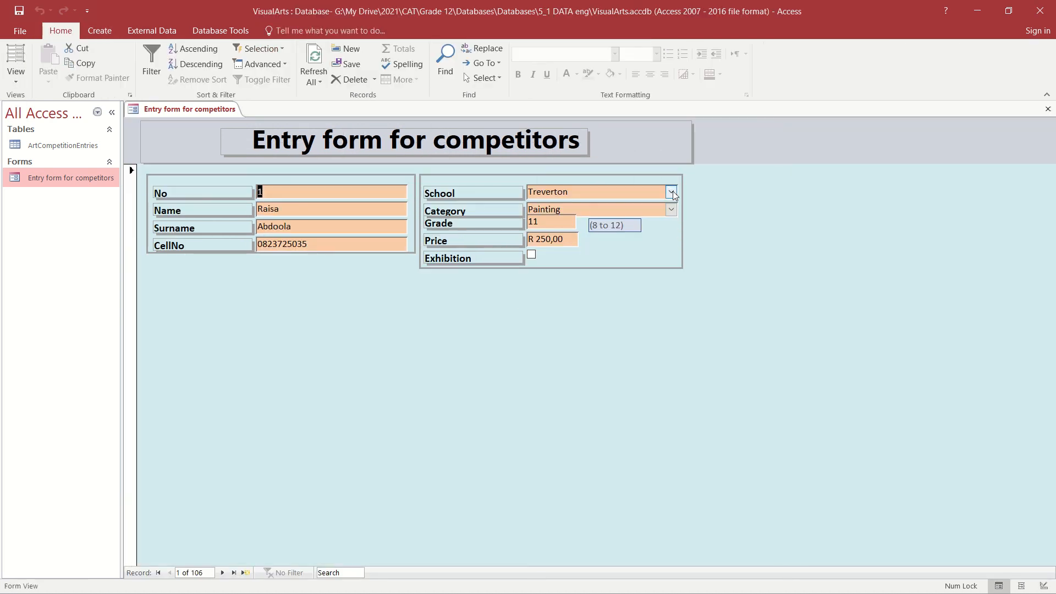
click(670, 192)
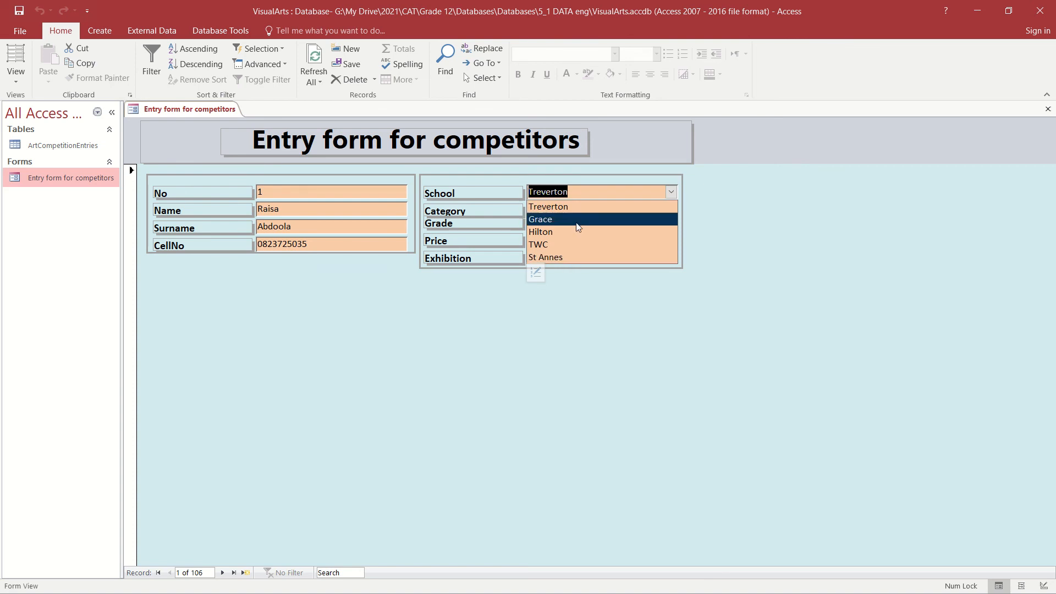
mouse_move(540, 232)
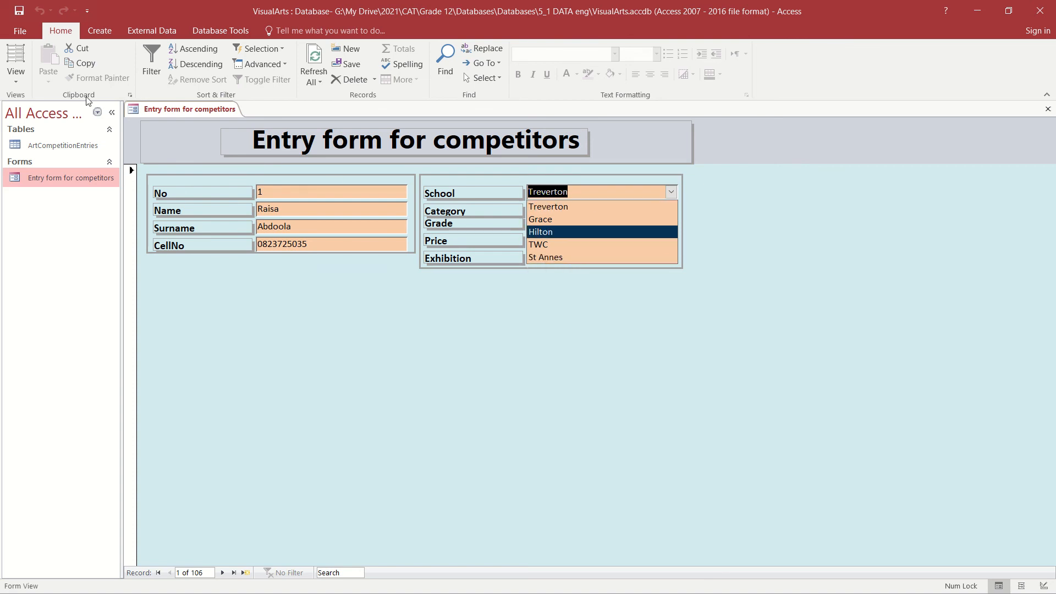
click(15, 61)
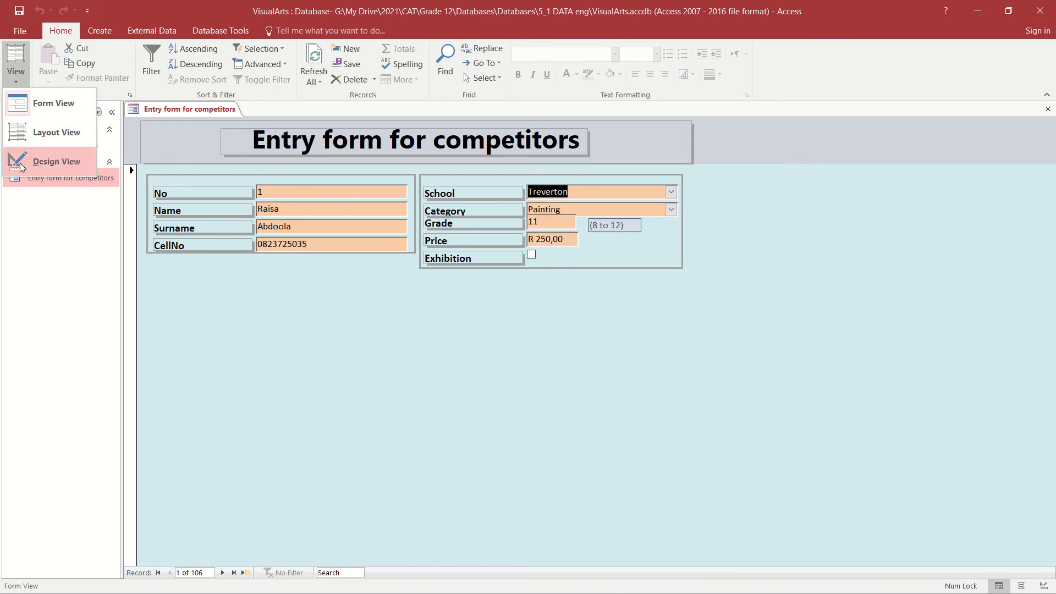
click(57, 161)
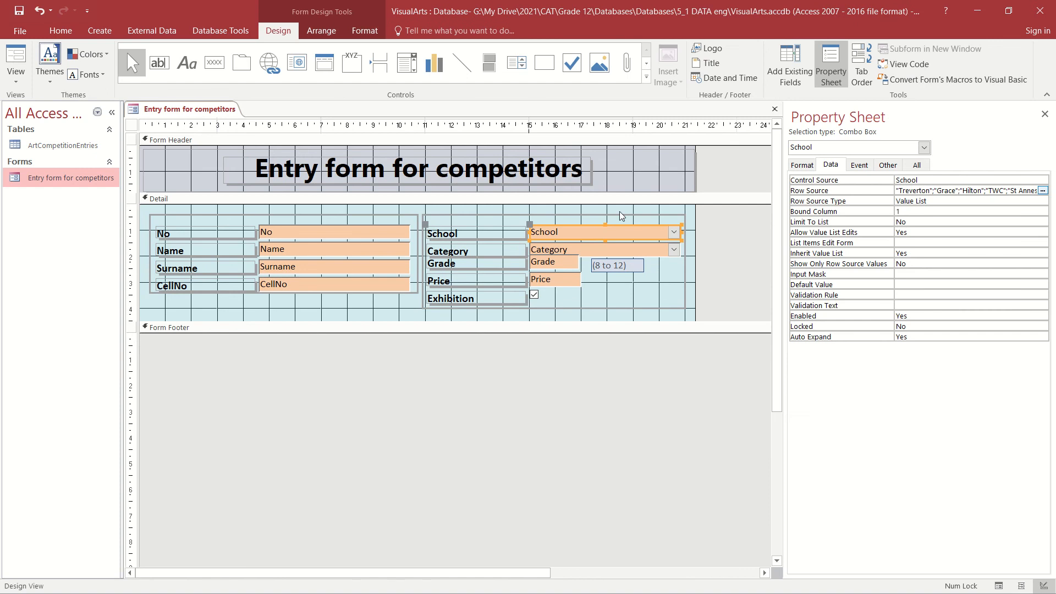
mouse_move(590, 240)
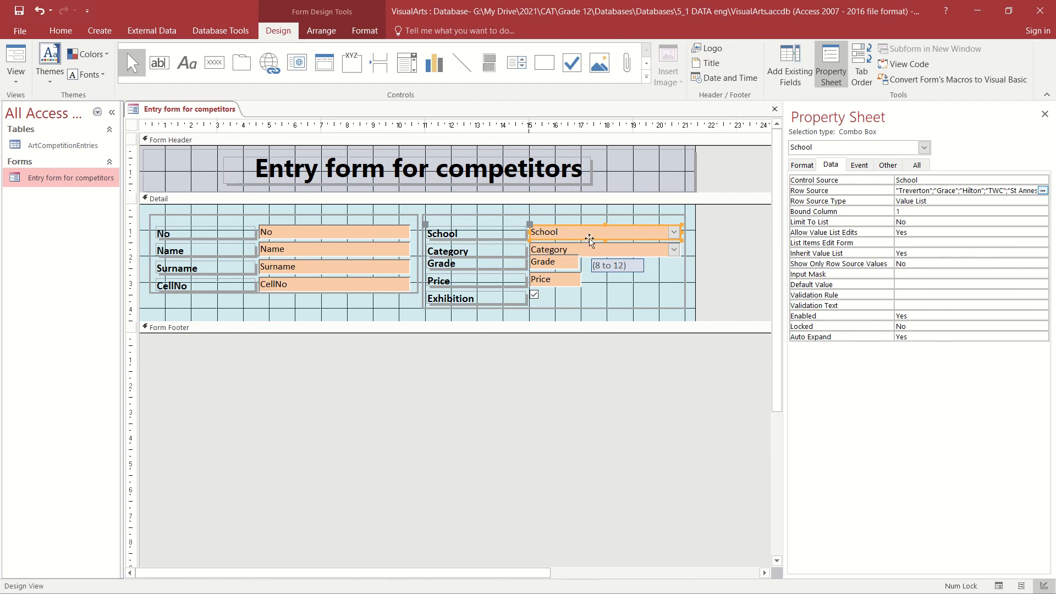
mouse_move(653, 246)
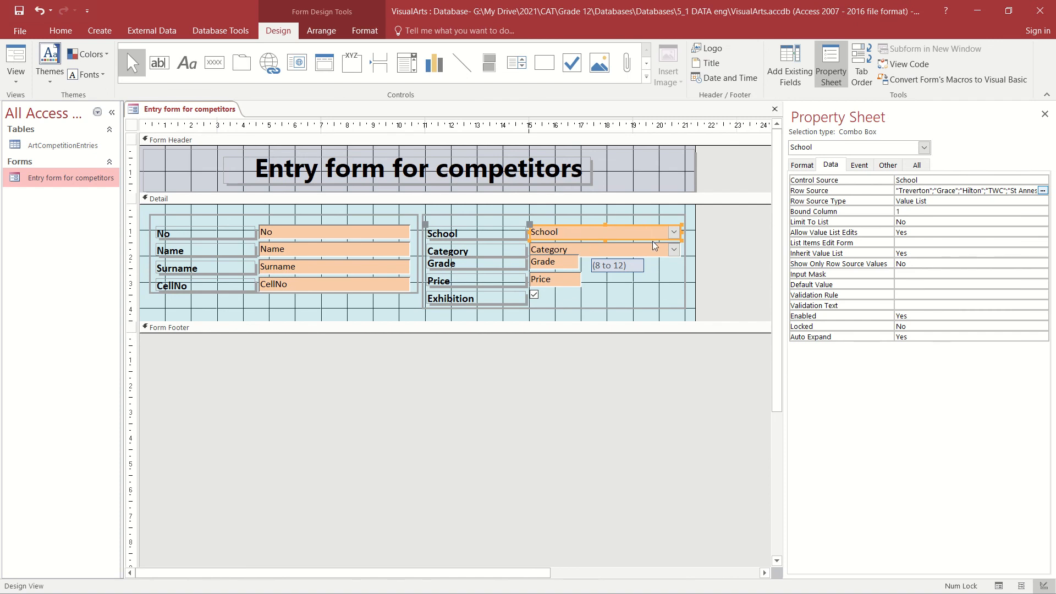